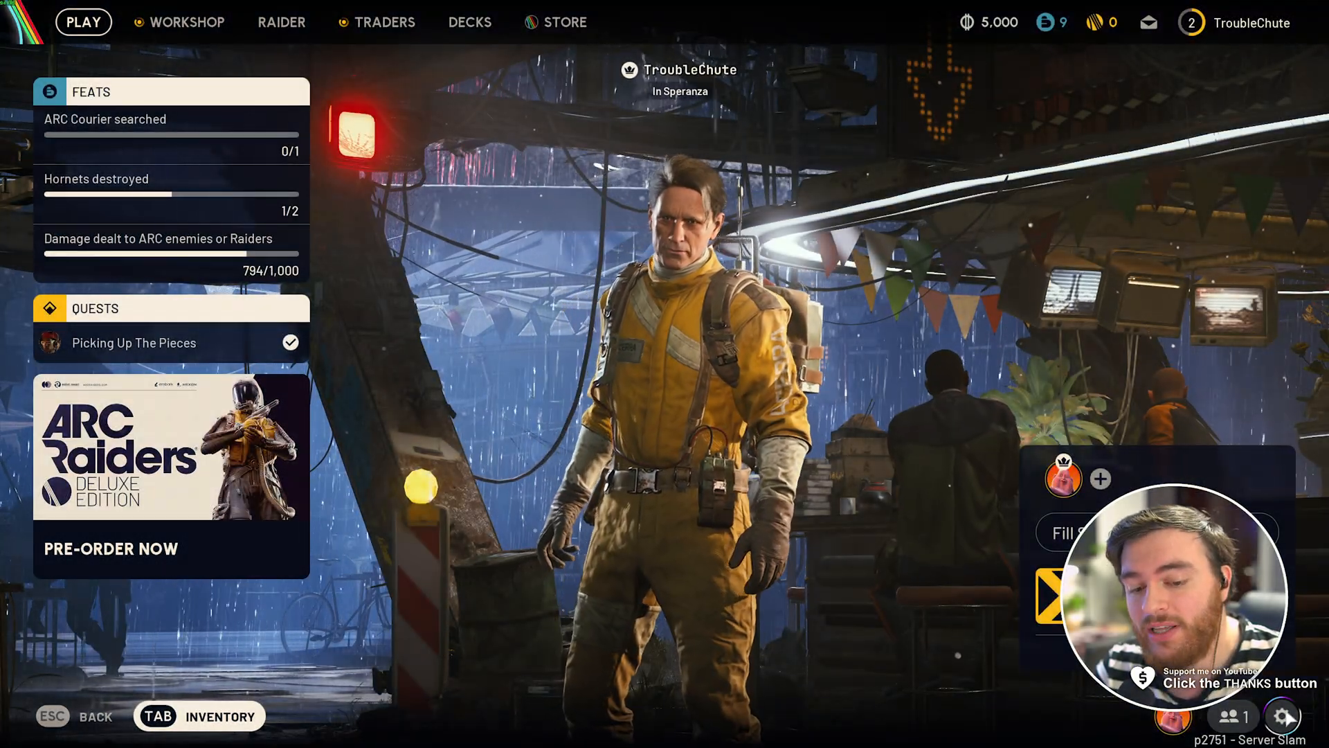
Enter the game's Settings from the main lobby, landing on the Graphics page
{"action": "left_click", "coordinate": [1288, 717]}
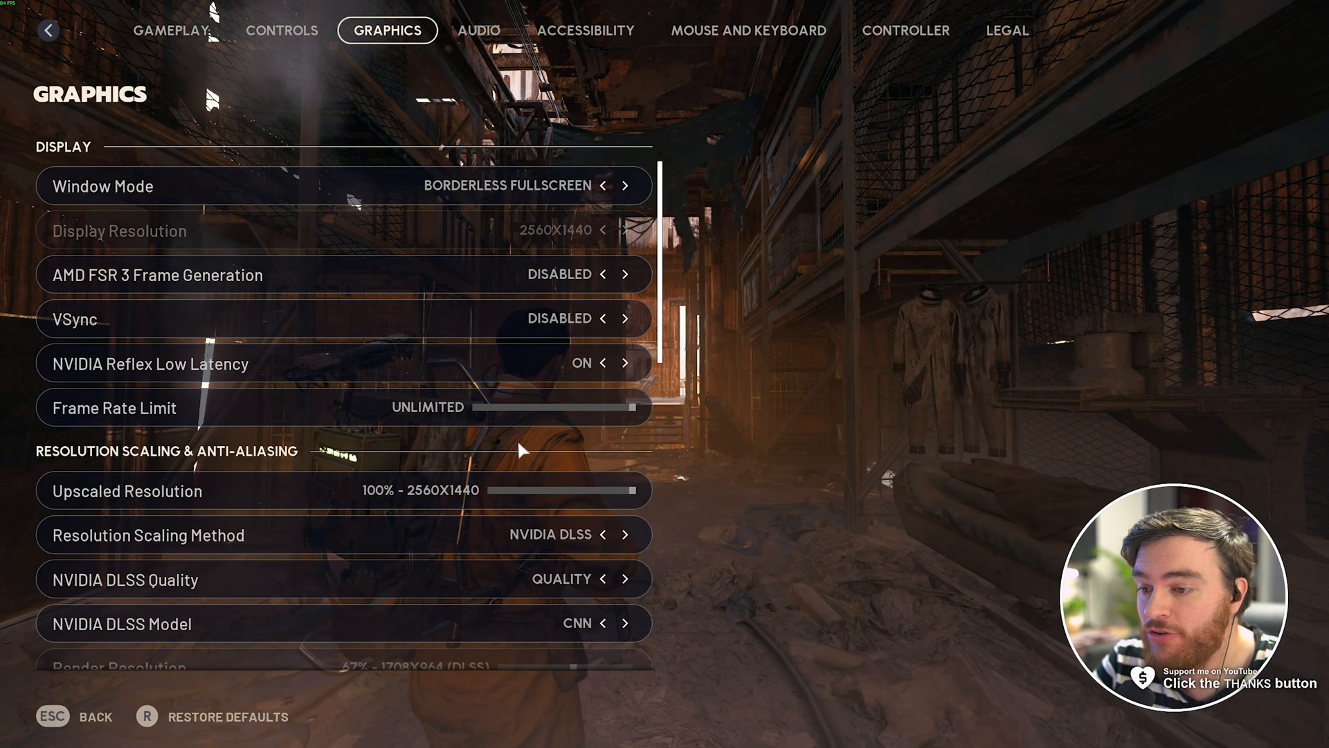
Under Advanced graphics, change In-Game Performance Overlay from Disabled to Simple
{"action": "scroll", "scroll_direction": "down", "scroll_amount": 3}
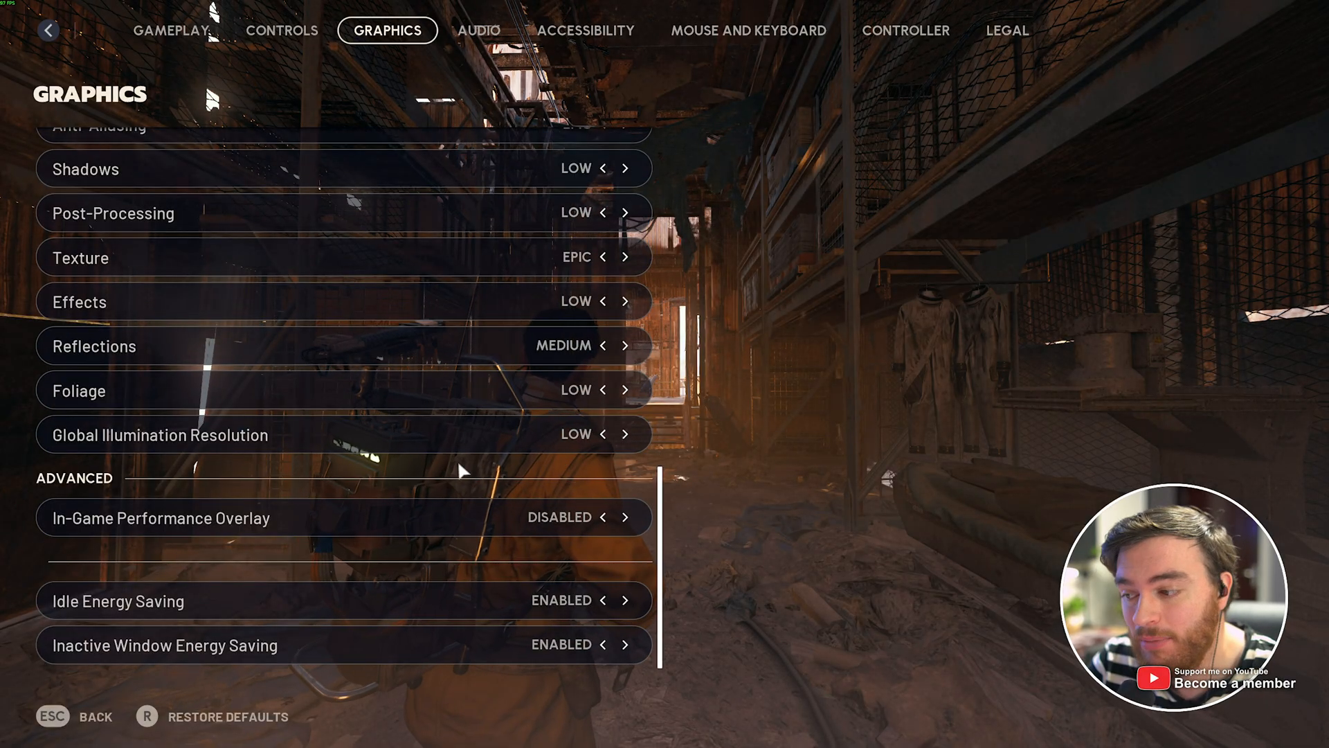
{"action": "left_click", "coordinate": [626, 518]}
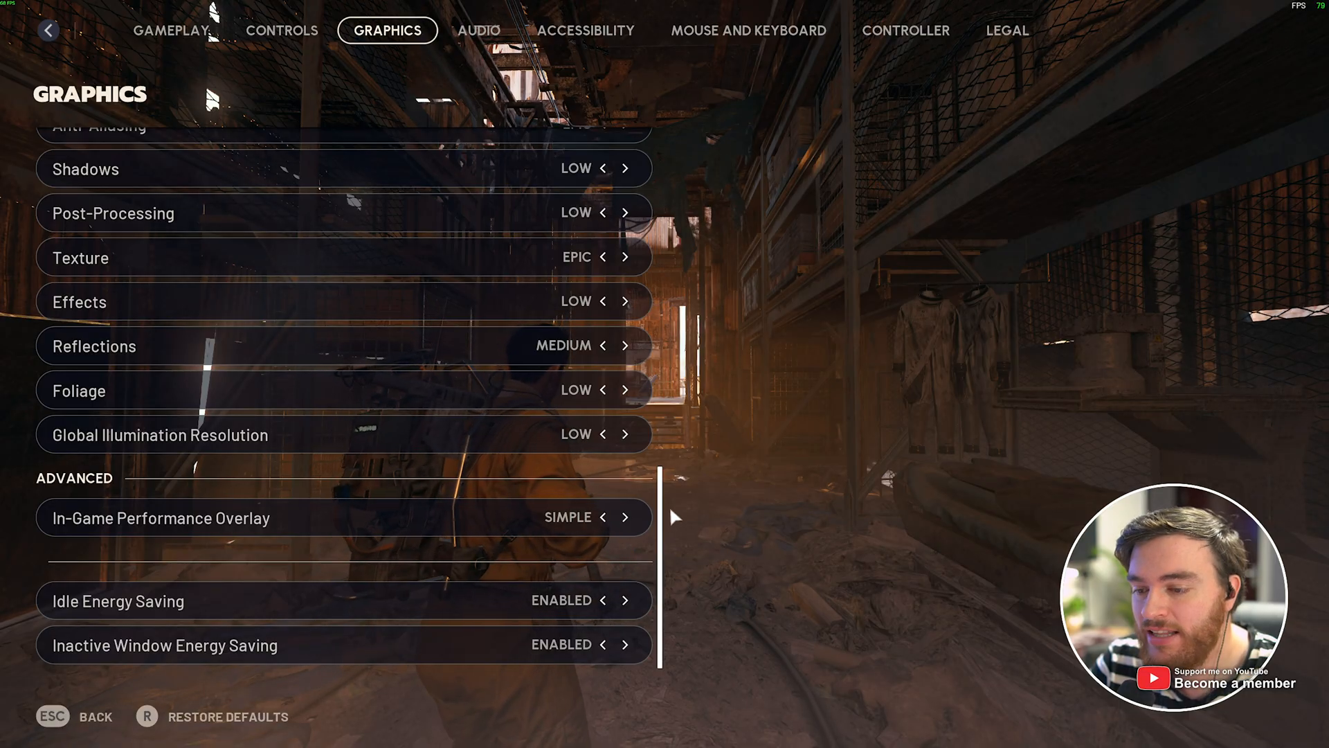
{"action": "left_click", "coordinate": [628, 518]}
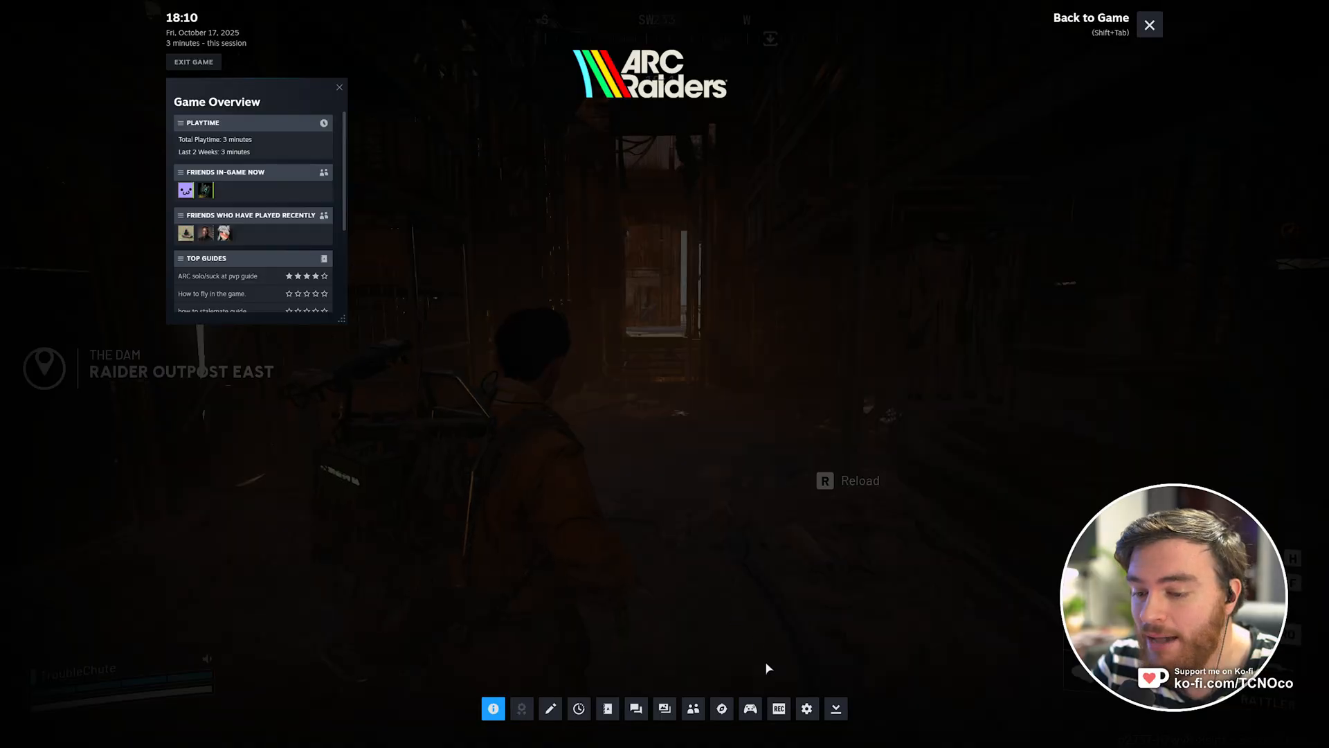
Show Steam's In Game settings scrolled to the Overlay Performance Monitor options
{"action": "left_click", "coordinate": [808, 708]}
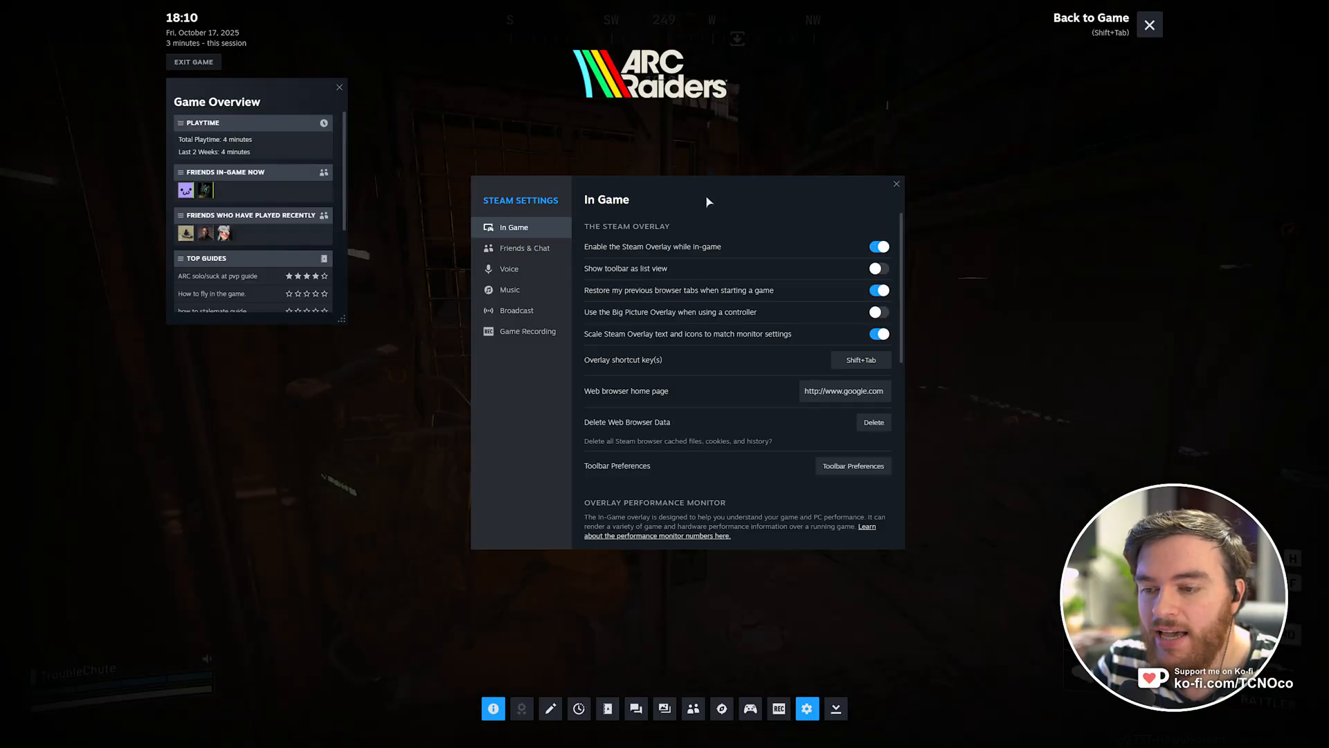
{"action": "scroll", "scroll_direction": "down", "scroll_amount": 3}
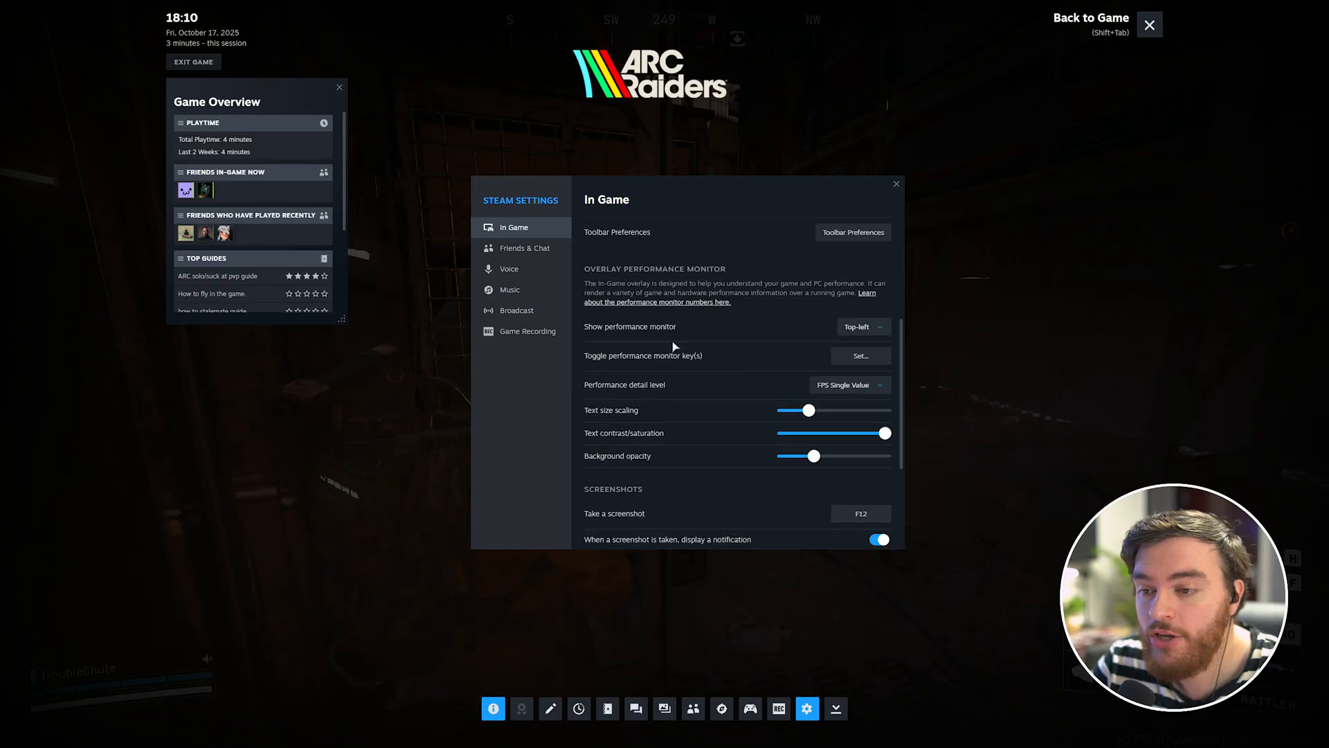